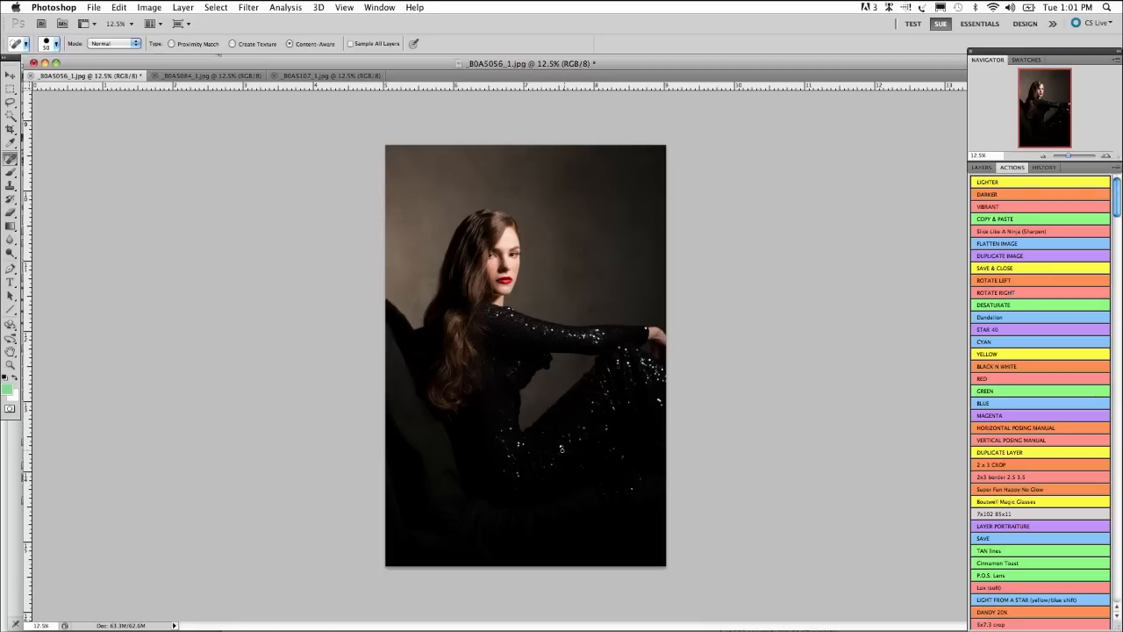
mouse_move(660, 405)
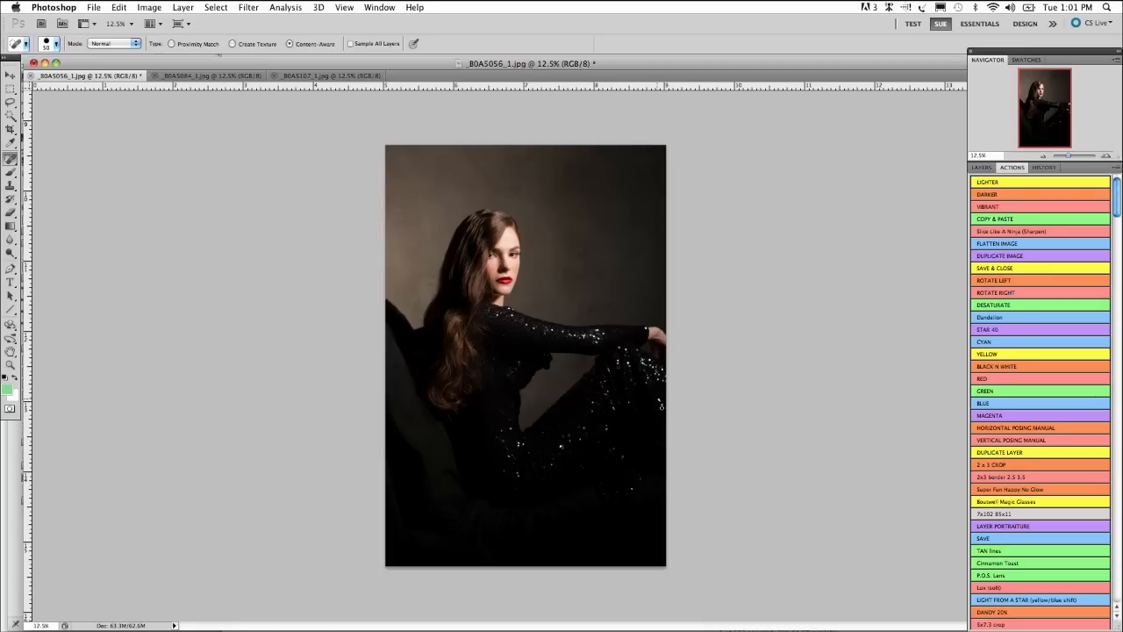